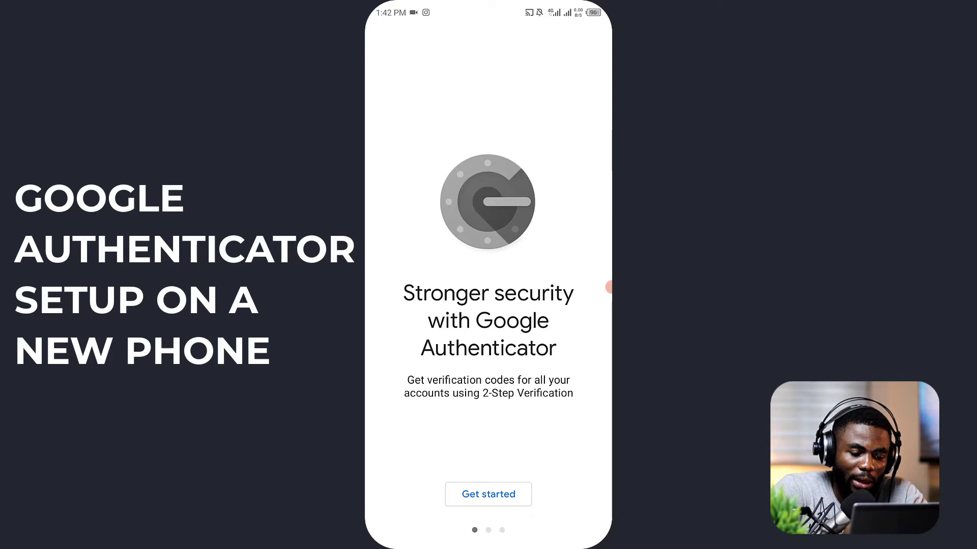
- Page through the Authenticator slides on stronger security and sign-in codes, then begin setup
scroll("left", 3)
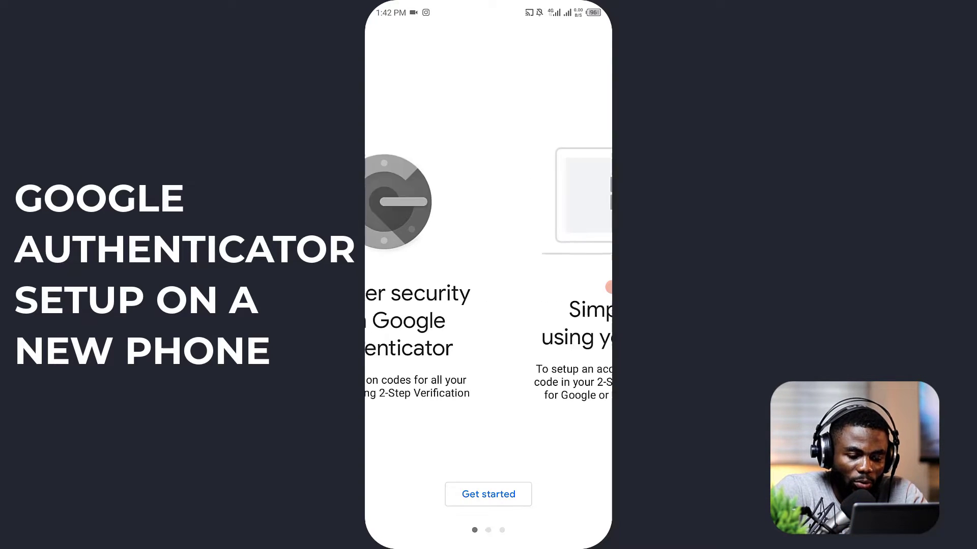
scroll("left", 3)
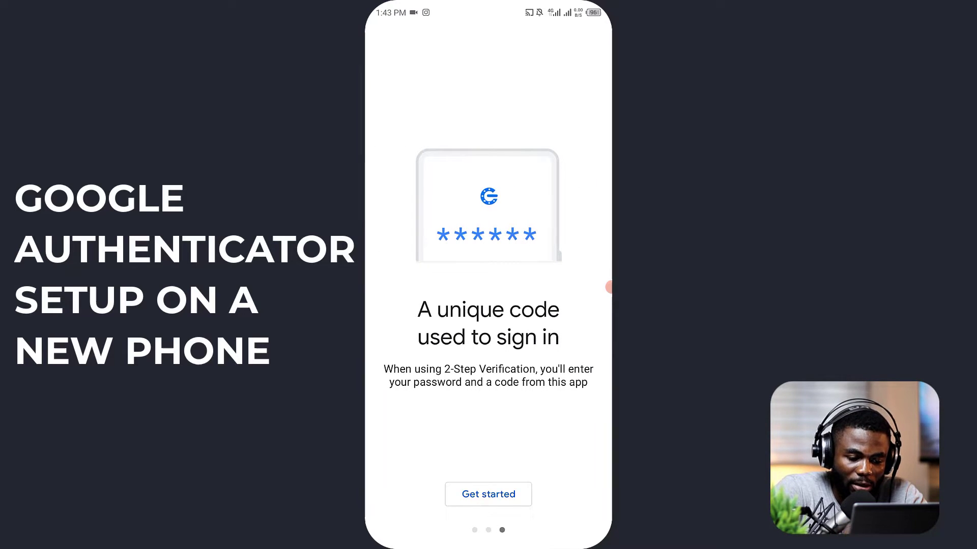
left_click(488, 495)
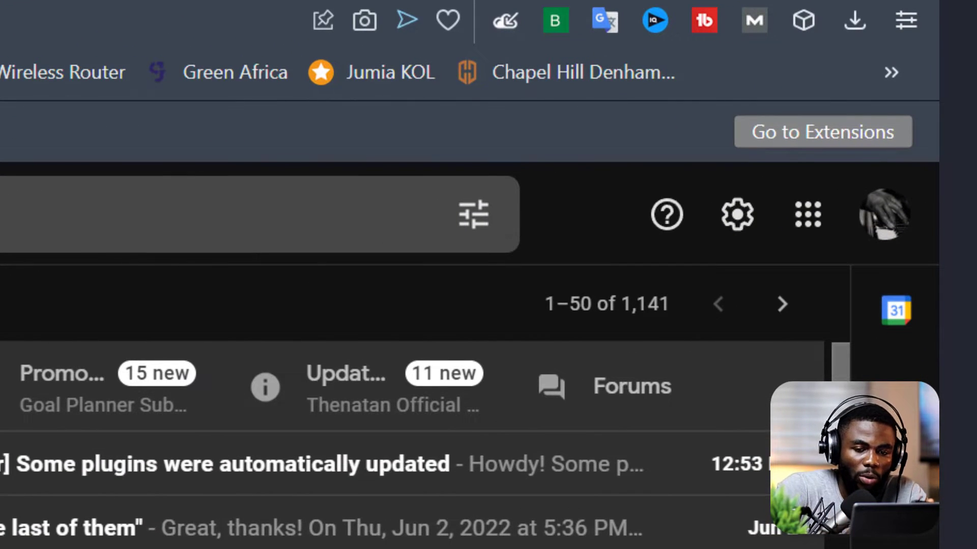
mouse_move(666, 215)
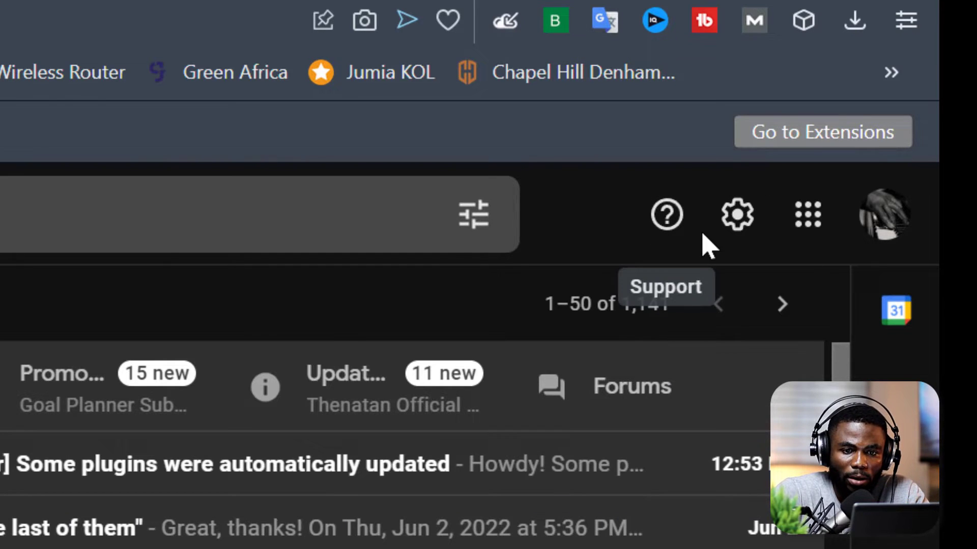
mouse_move(737, 217)
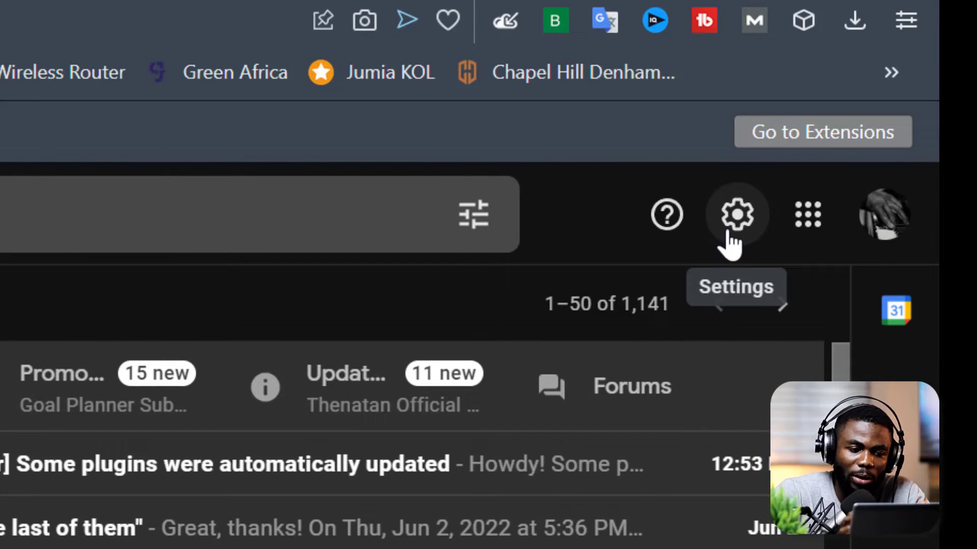
mouse_move(751, 228)
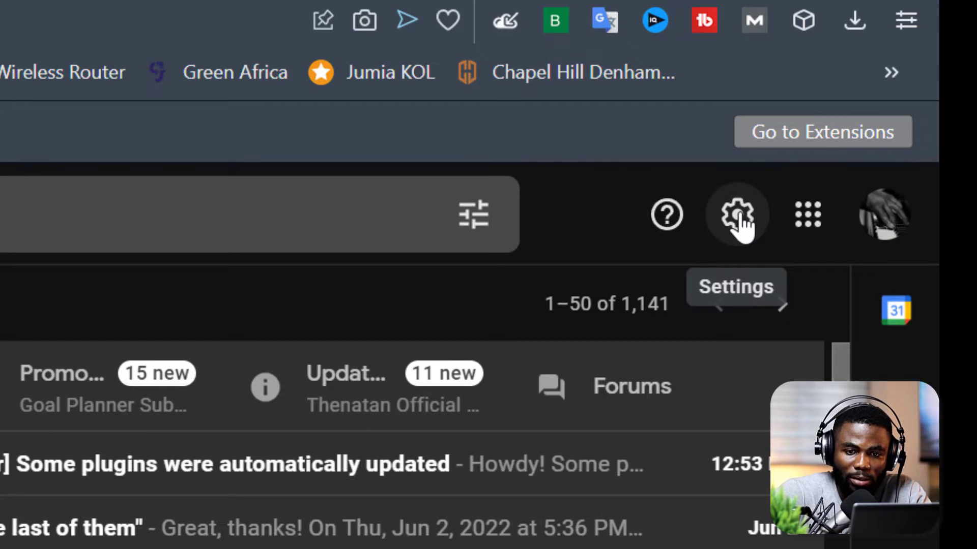
- Open Gmail's gear Quick settings panel and choose See all settings
left_click(736, 214)
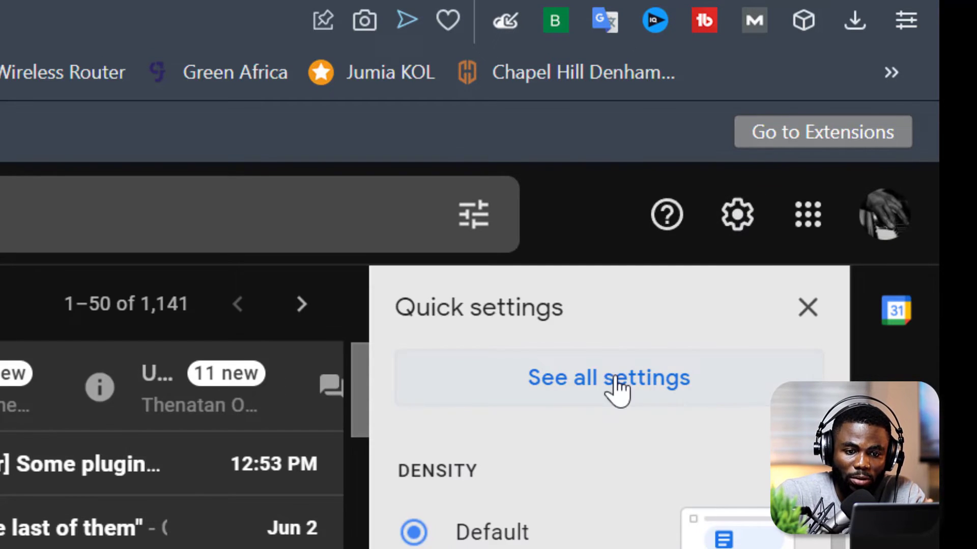
left_click(608, 377)
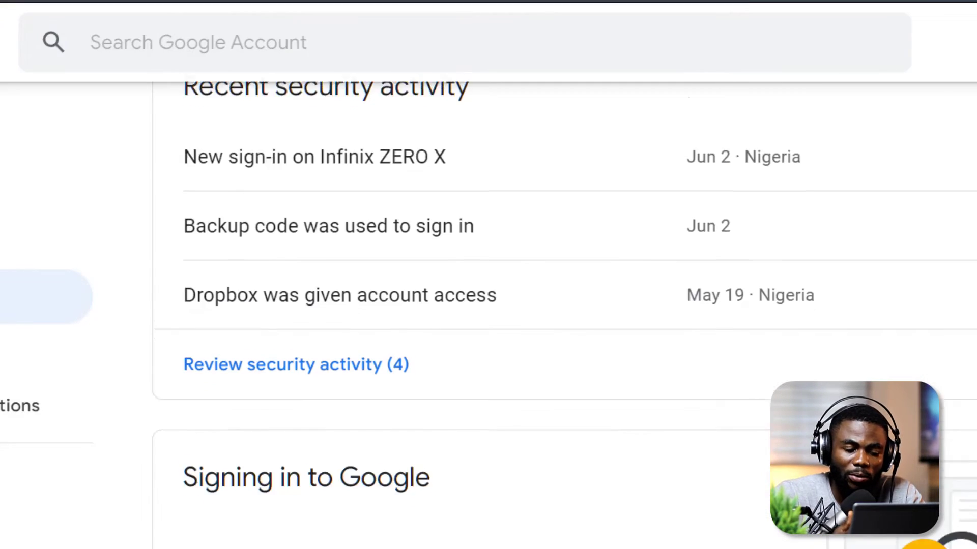
- Re-enter the account password to reach the 2-Step Verification page showing ON
scroll("down", 3)
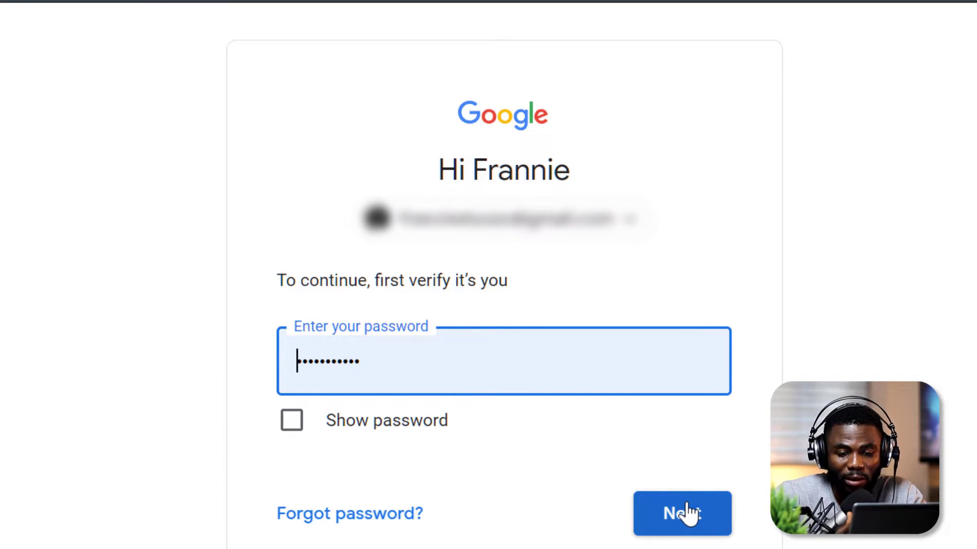
left_click(682, 515)
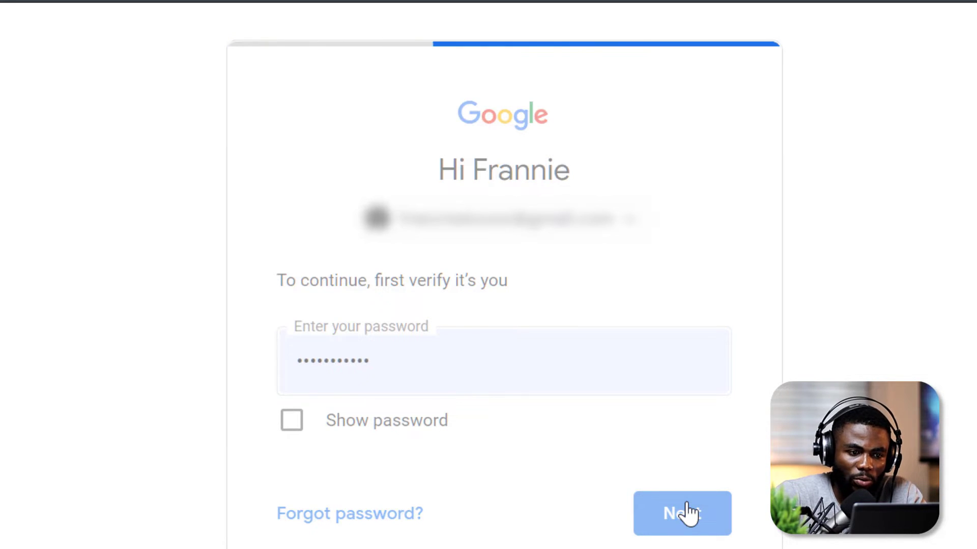
left_click(683, 514)
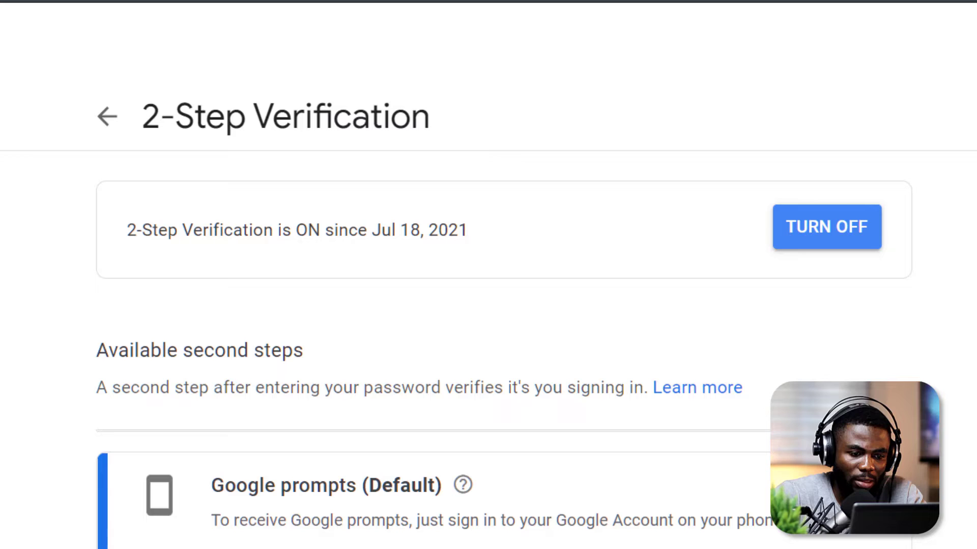
- Open the Authenticator app entry on the 2-Step Verification page, listing the existing authenticator
scroll("down", 3)
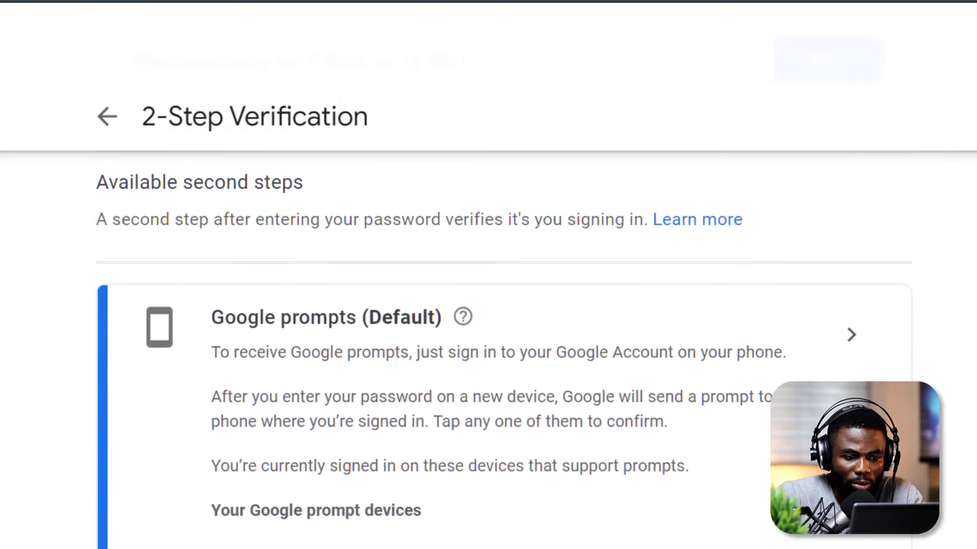
scroll("down", 3)
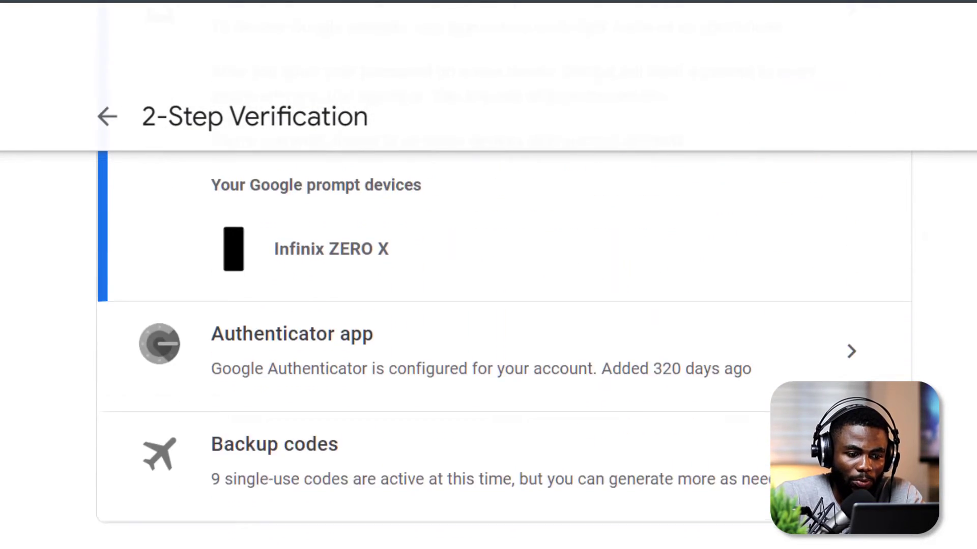
scroll("up", 3)
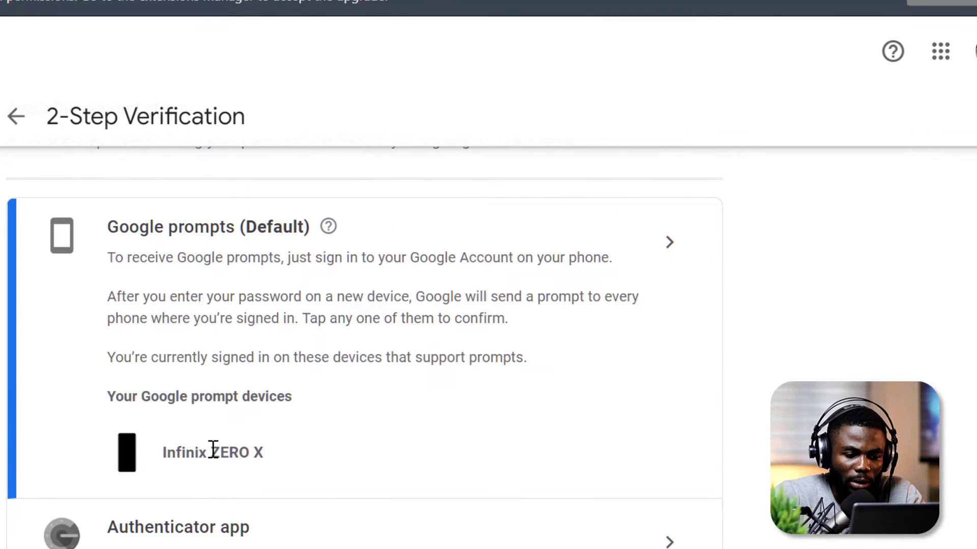
scroll("down", 3)
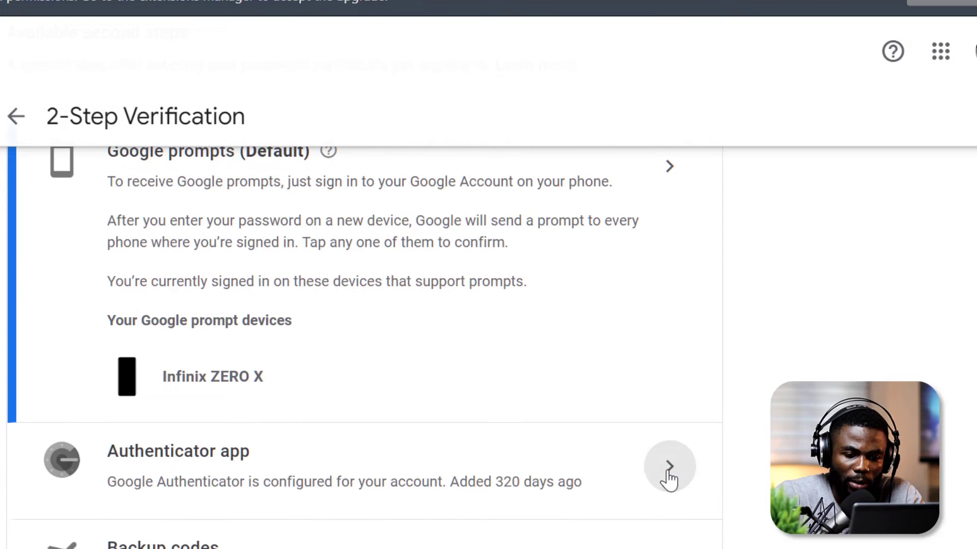
left_click(669, 468)
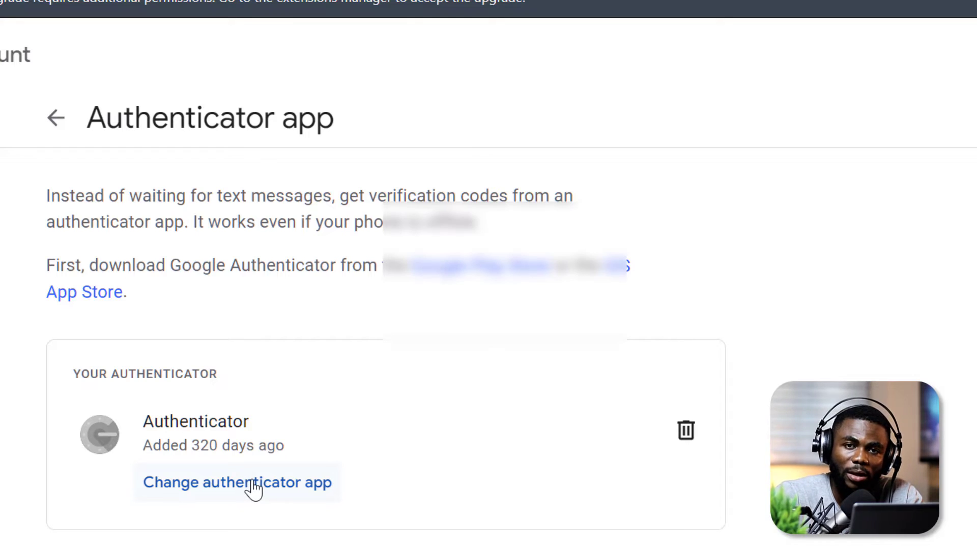
- Choose Change authenticator app, scan the QR code, and proceed to code entry
left_click(243, 482)
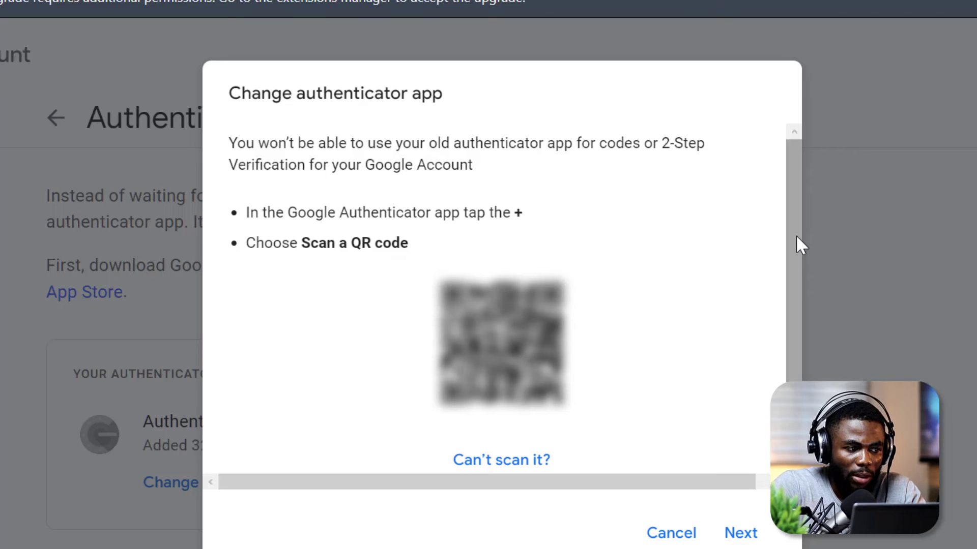
mouse_move(697, 544)
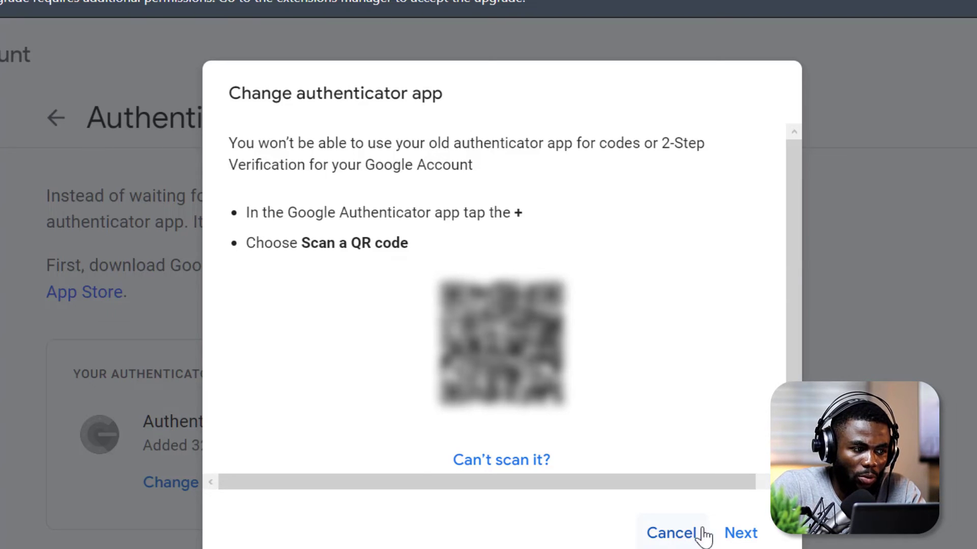
left_click(741, 533)
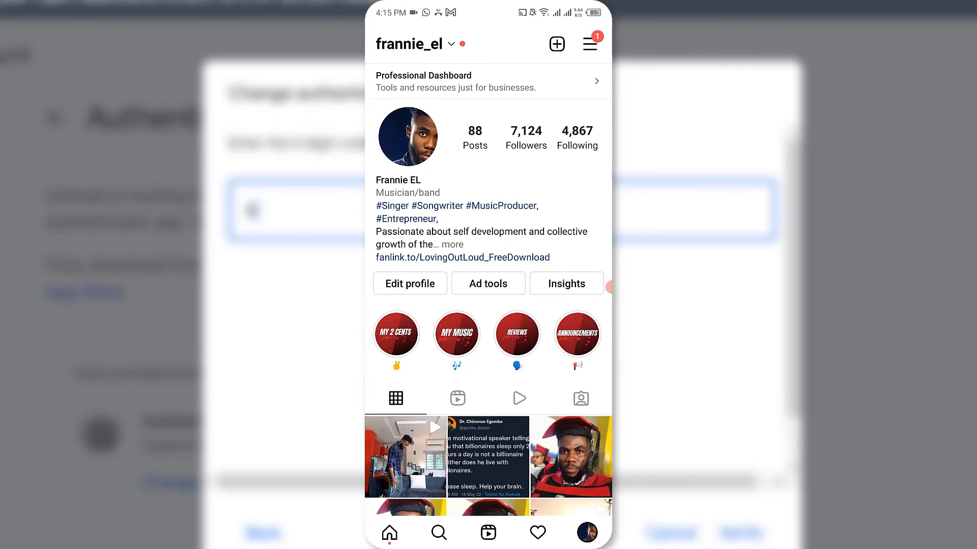
- Navigate from Instagram's menu to Settings > Security > Two-factor authentication
left_click(590, 44)
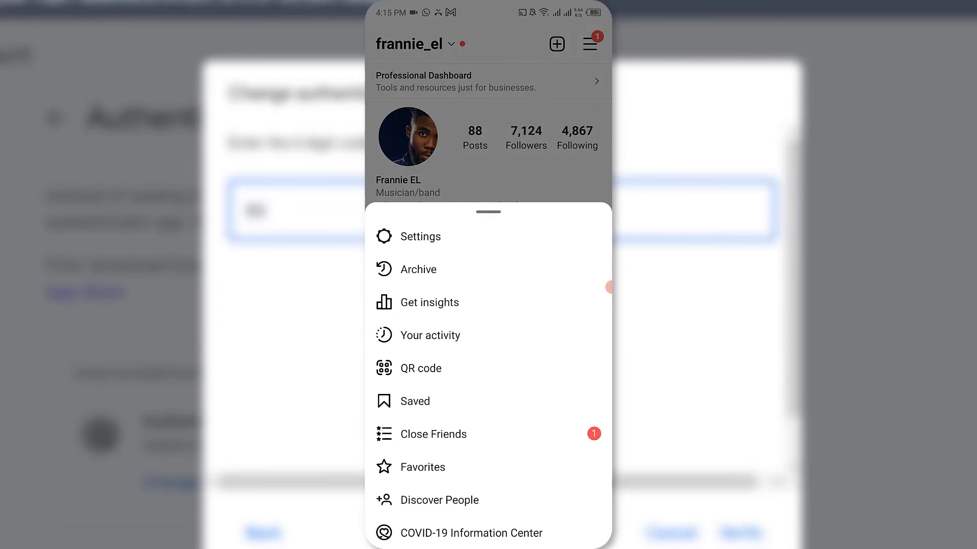
left_click(419, 237)
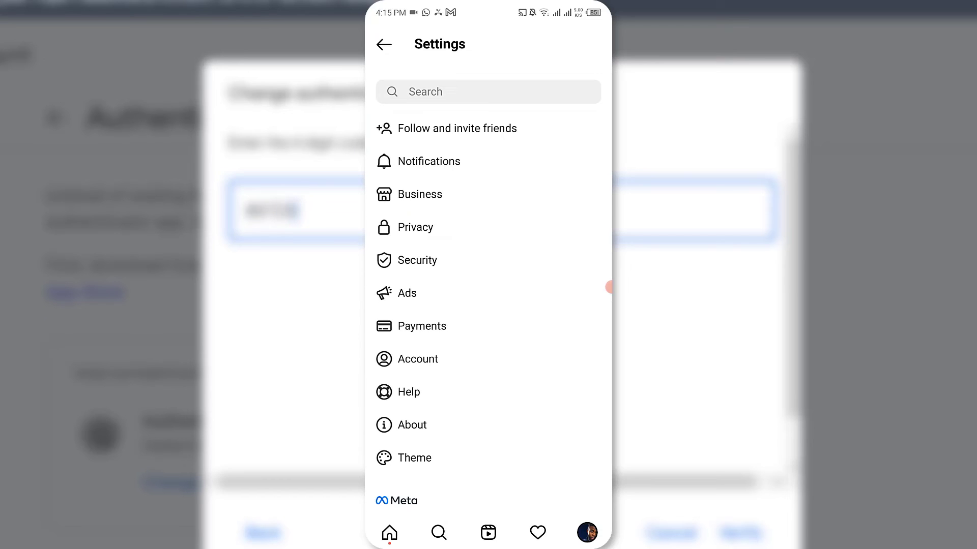
left_click(417, 261)
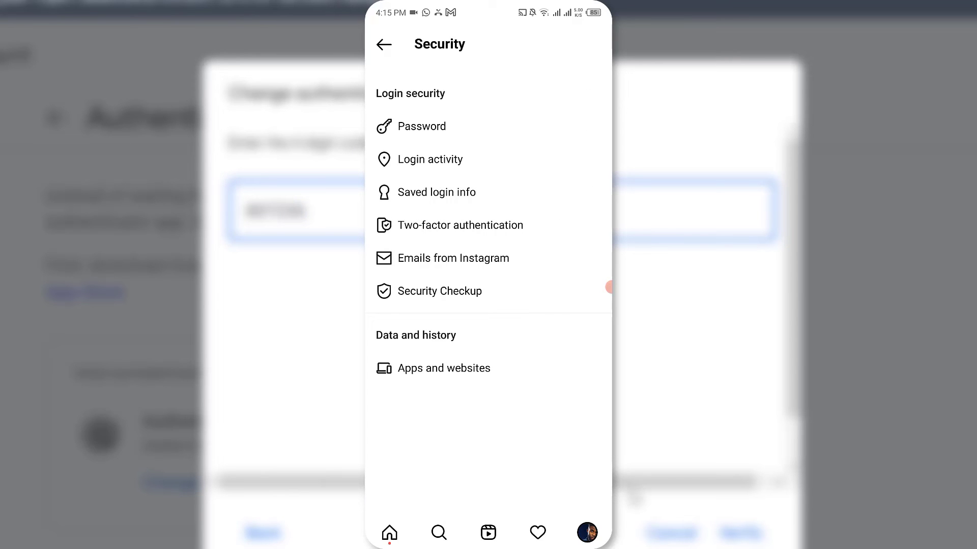
left_click(459, 226)
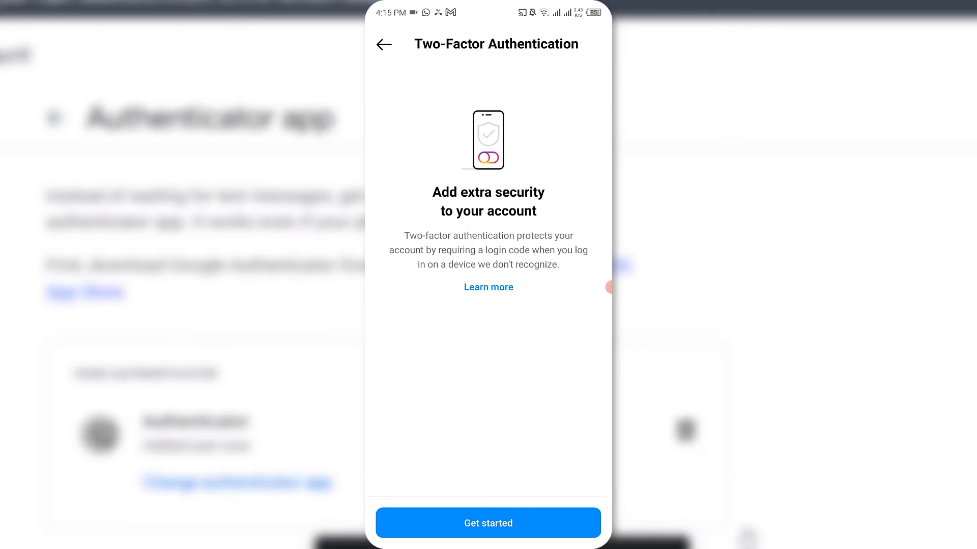
- Start two-factor setup with Authentication App selected and continue to the login-code authenticator prompt
left_click(488, 523)
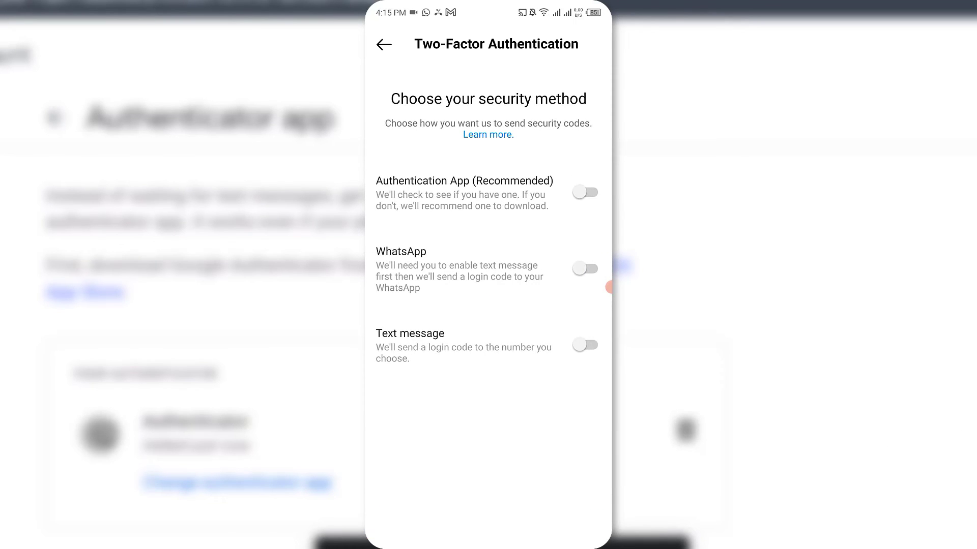
left_click(585, 192)
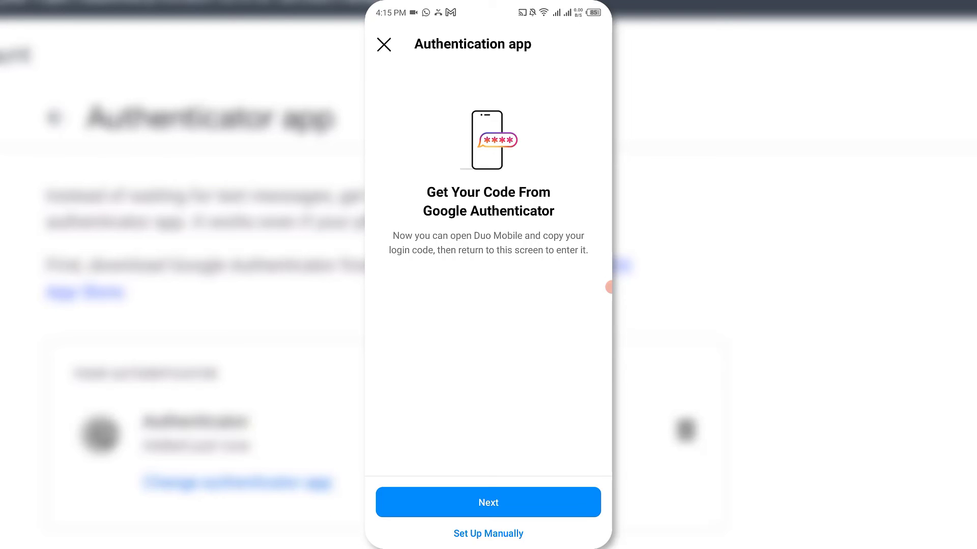
left_click(487, 503)
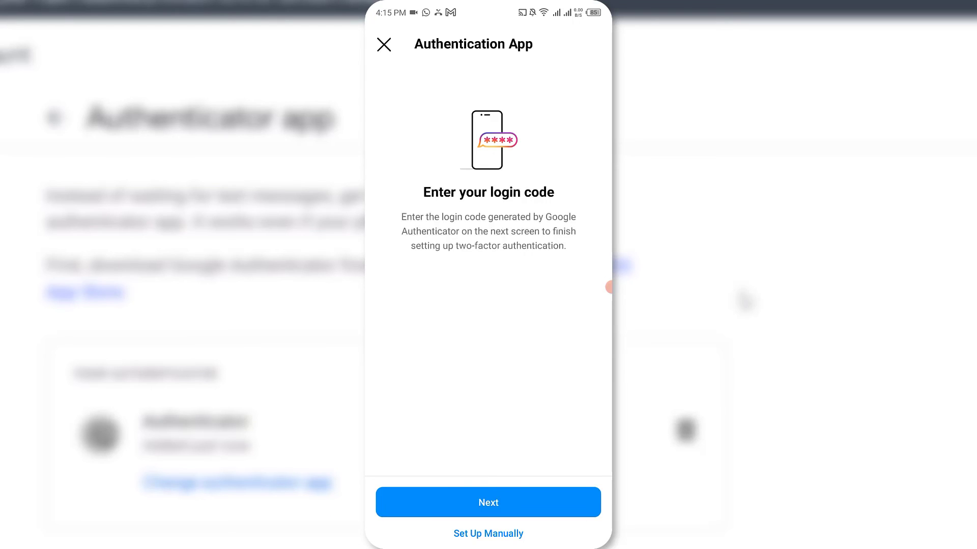
left_click(488, 503)
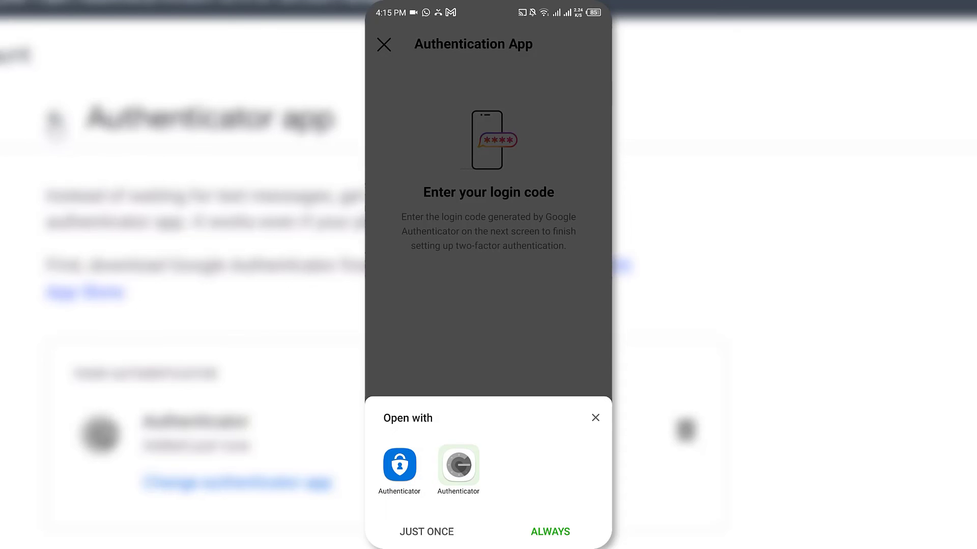